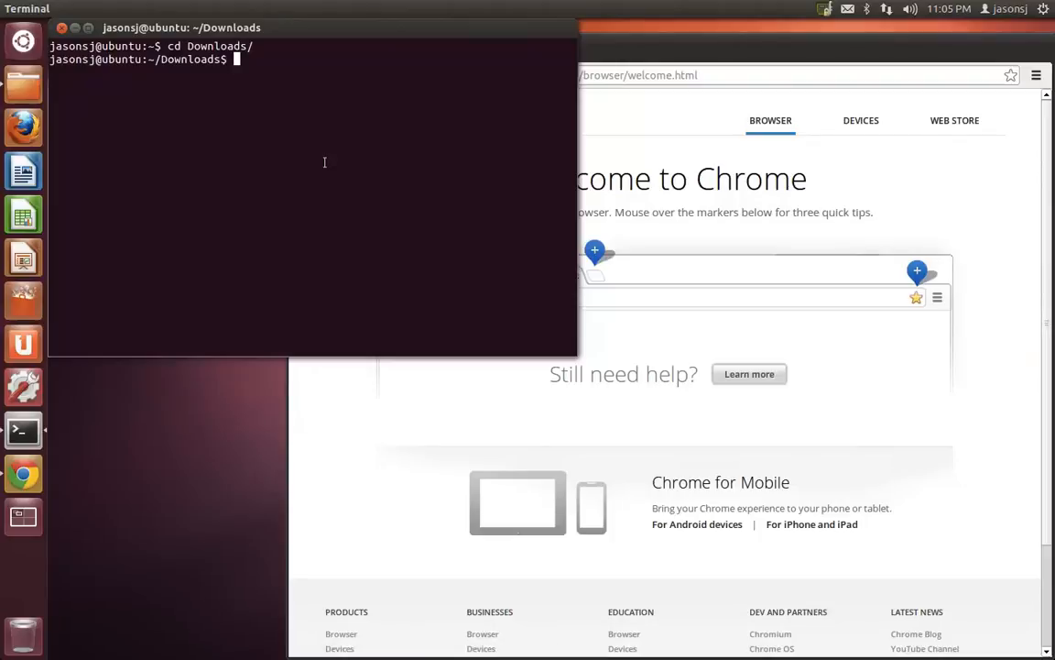
# Install brackets.deb with sudo dpkg -i, which fails on missing libnss3-1d and libnspr4-0d dependencies.
pyautogui.write('sudo dpkg')
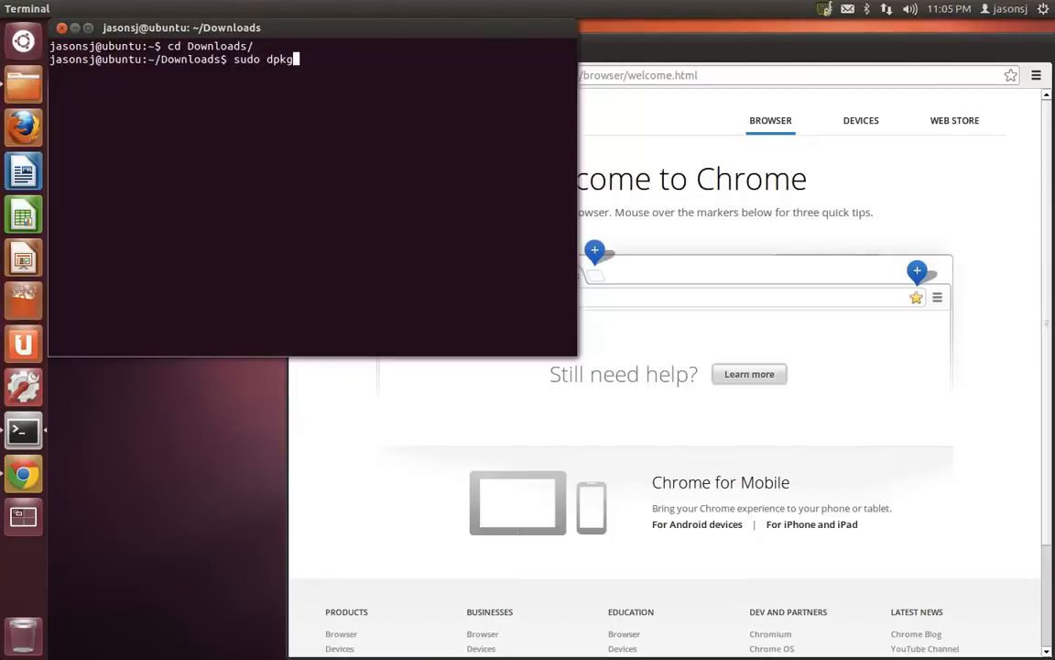
pyautogui.write('-i brackets.deb')
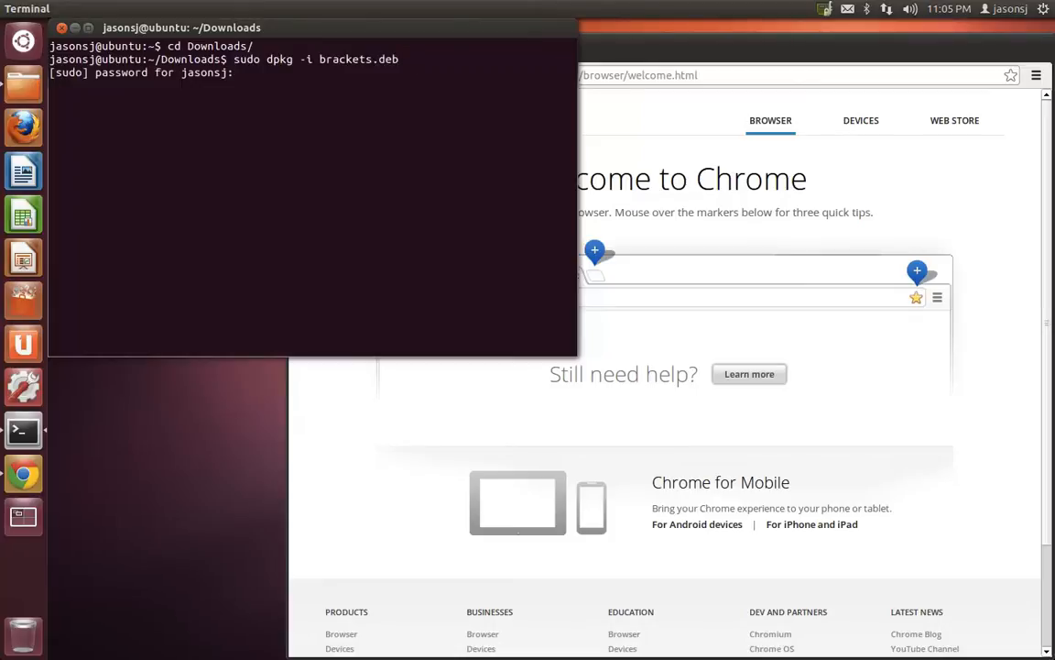
pyautogui.press('Return')
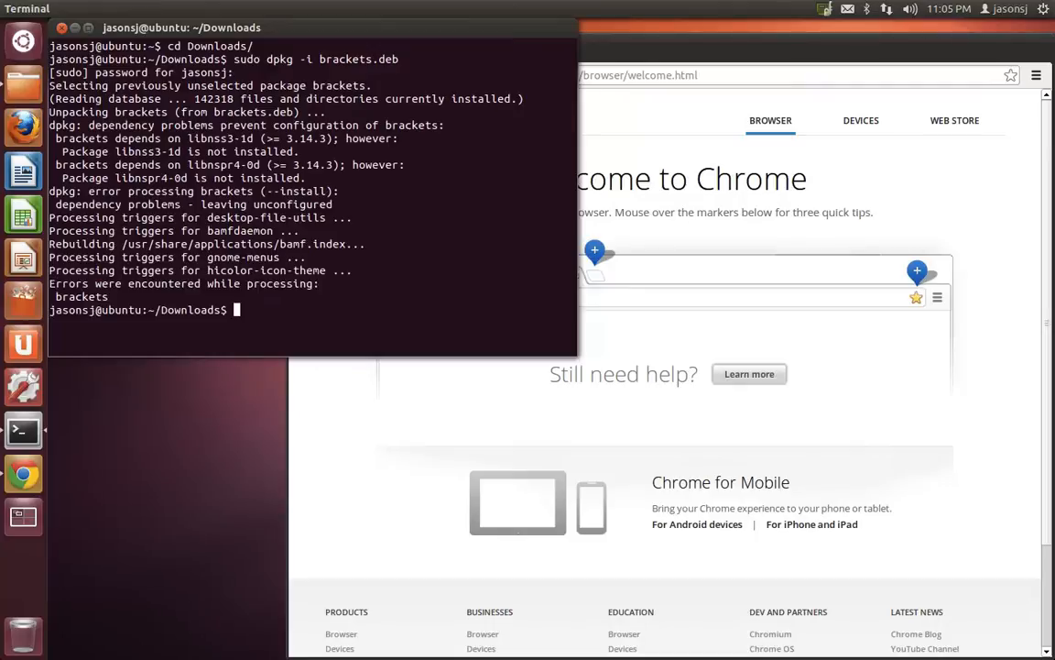
pyautogui.write('sudo apt-get install -f')
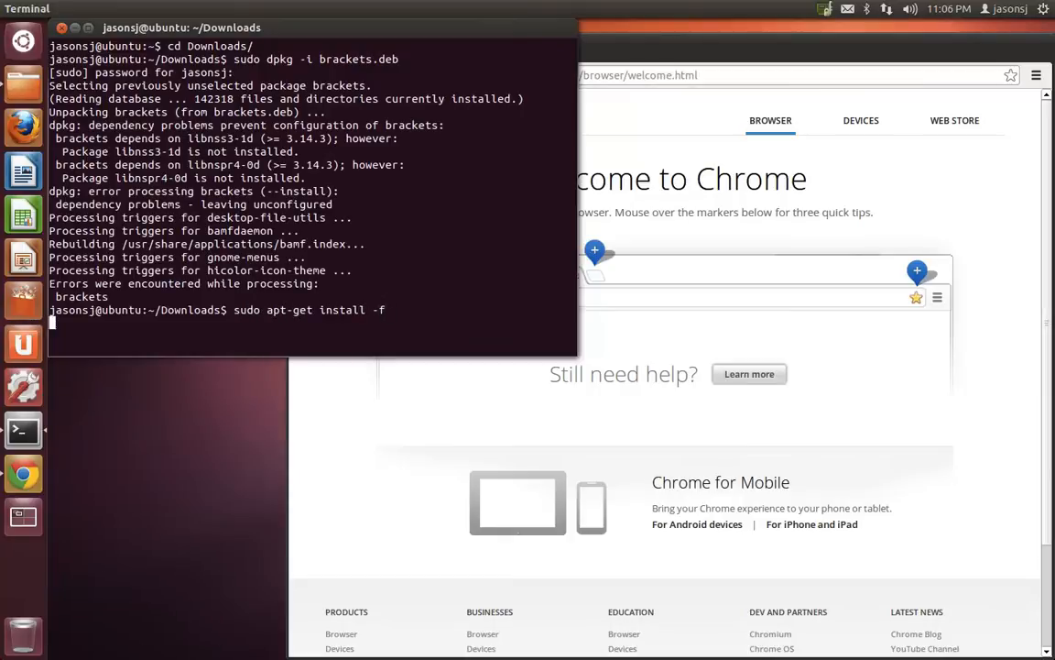
# Fix dependencies with apt-get install -f, confirming Y, then check where brackets is installed.
pyautogui.press('Return')
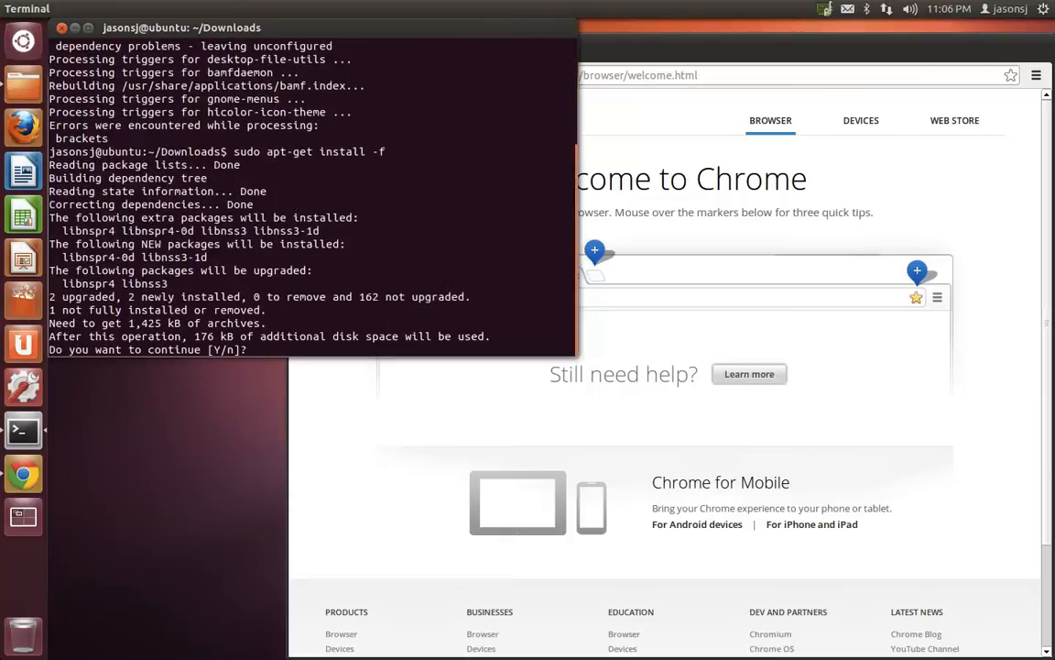
pyautogui.write('Y')
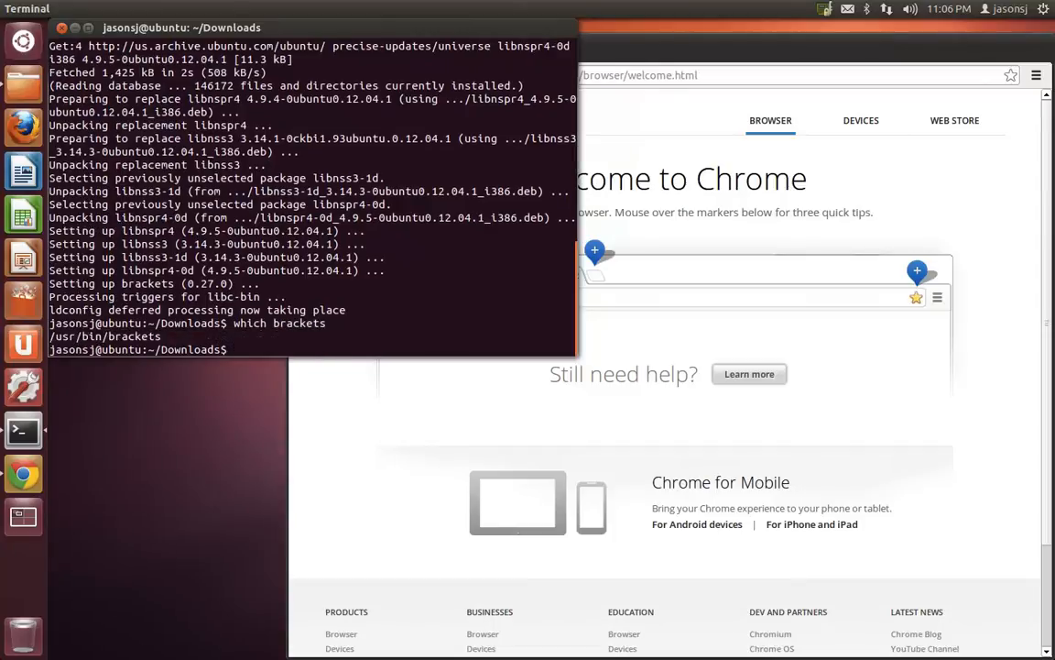
pyautogui.write('bracet')
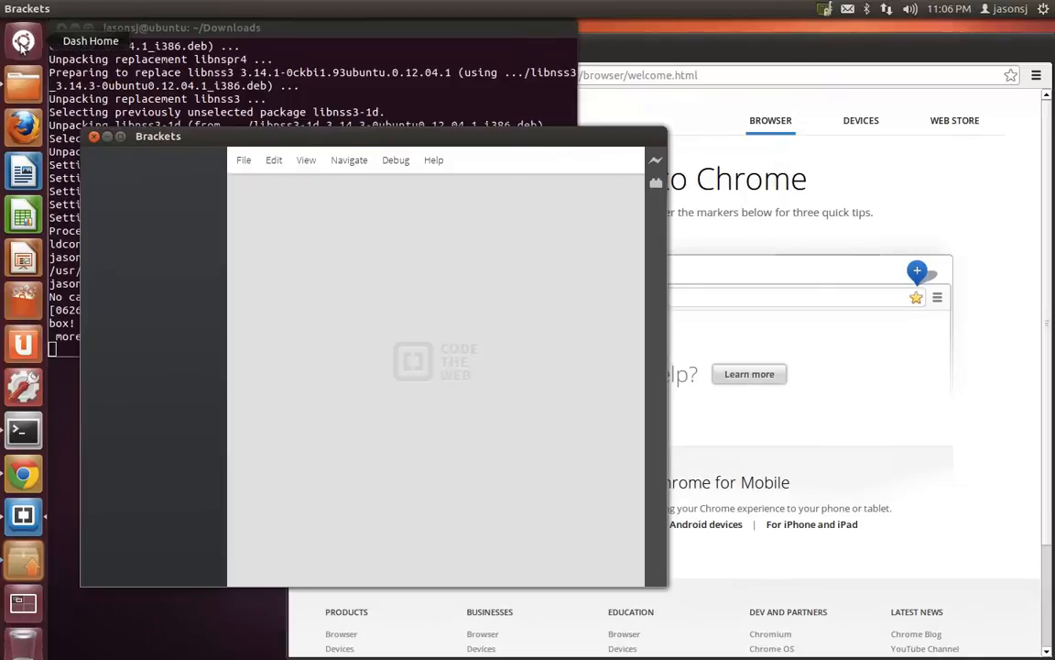
# Search the Dash for 'brackets' and launch the editor.
pyautogui.write('bra')
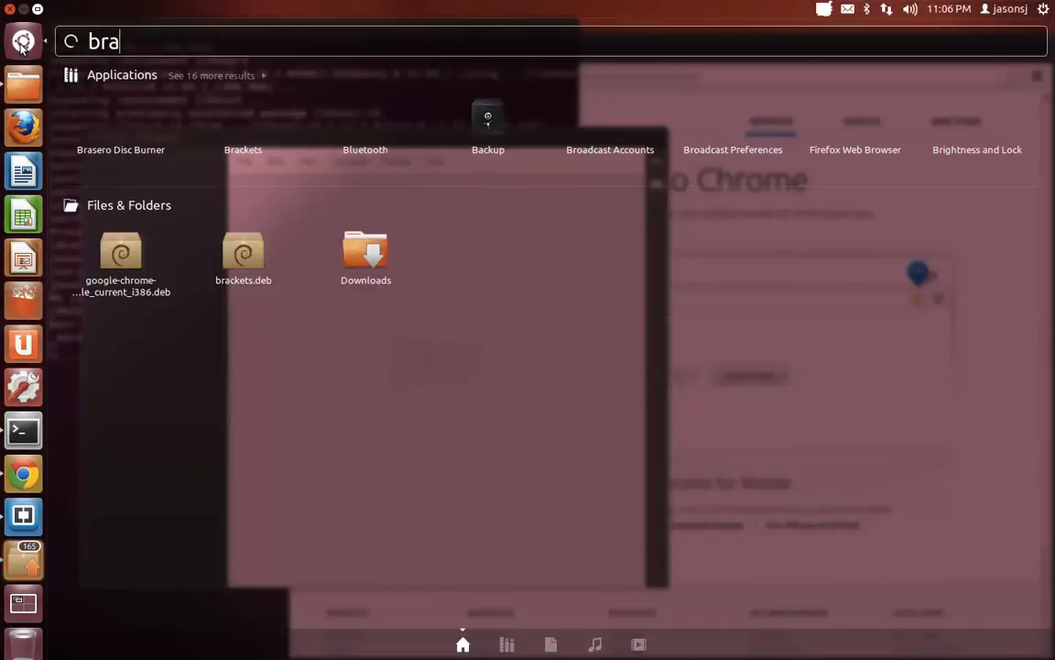
pyautogui.write('ckets')
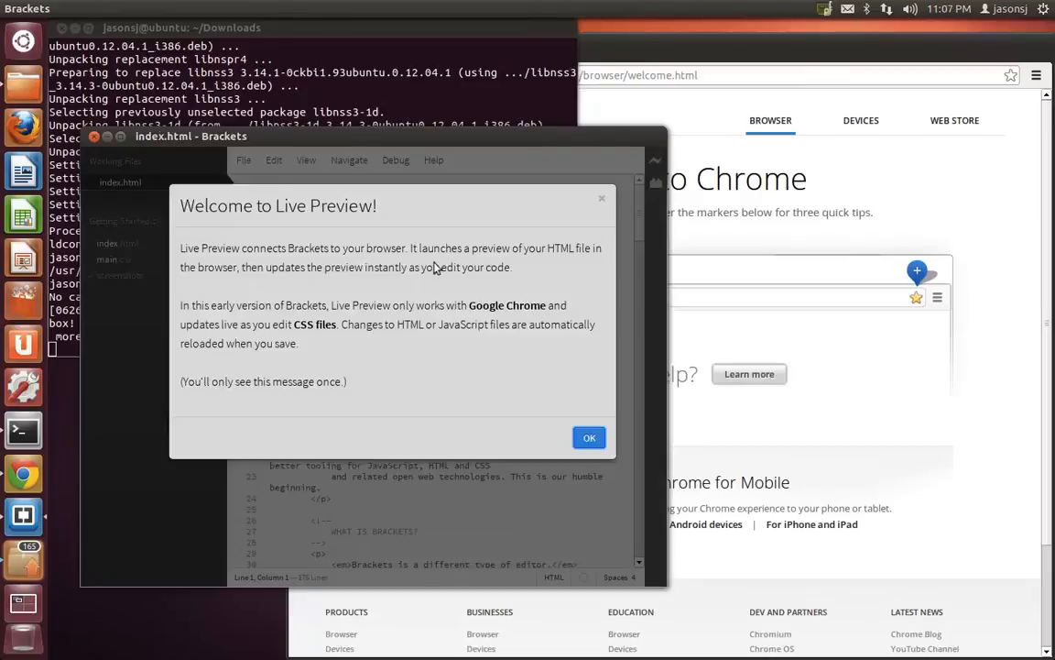
# Dismiss the Live Preview welcome and relaunch Chrome with remote debugging.
pyautogui.click(589, 437)
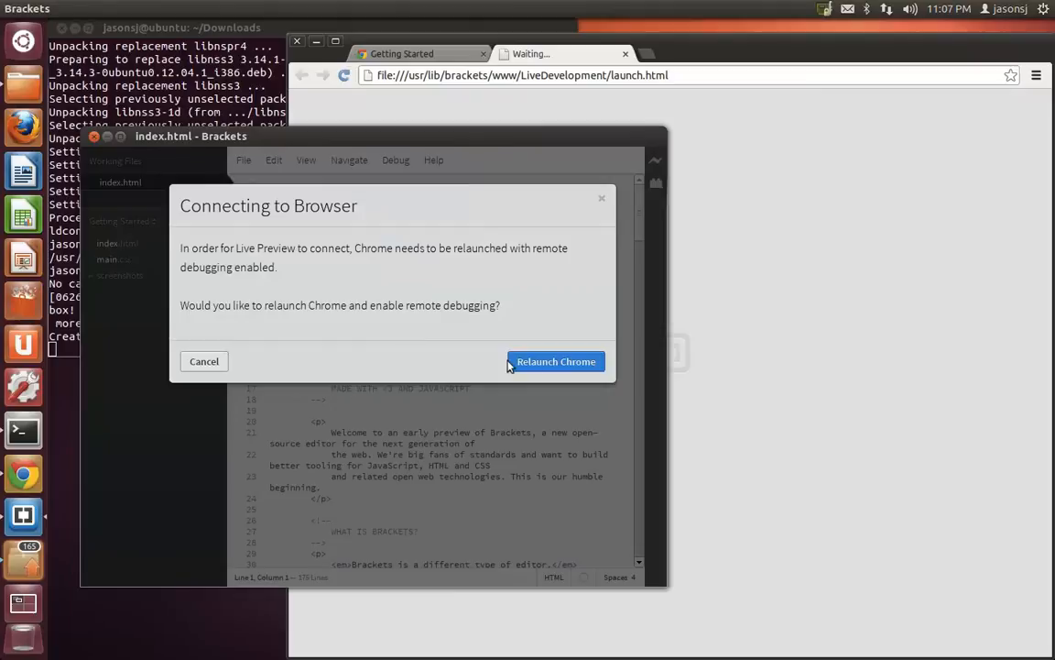
pyautogui.click(555, 361)
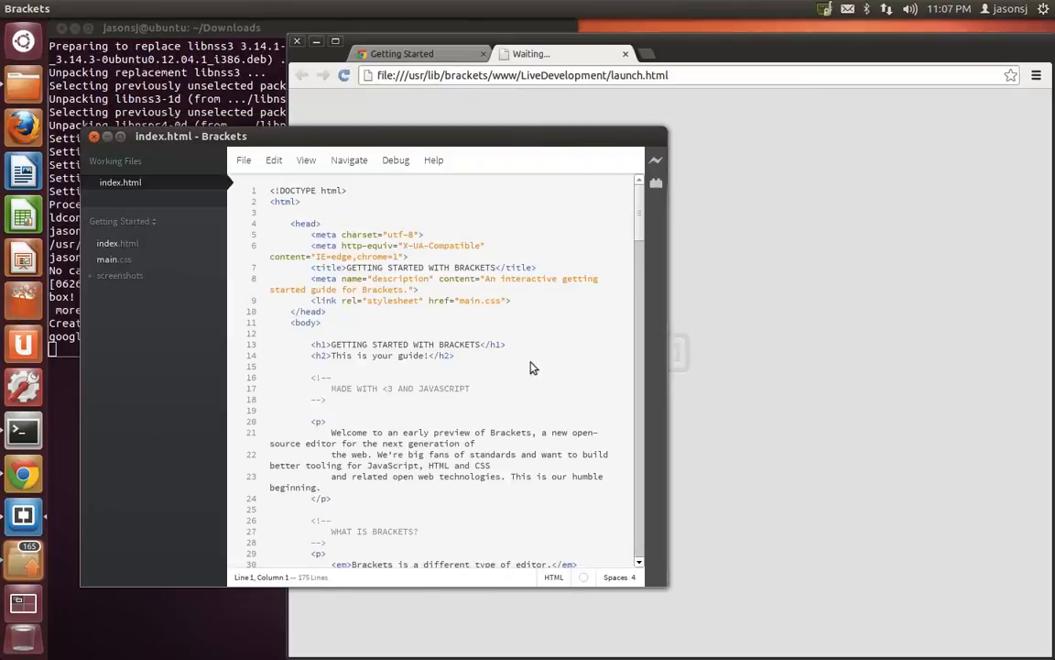
pyautogui.moveTo(303, 145)
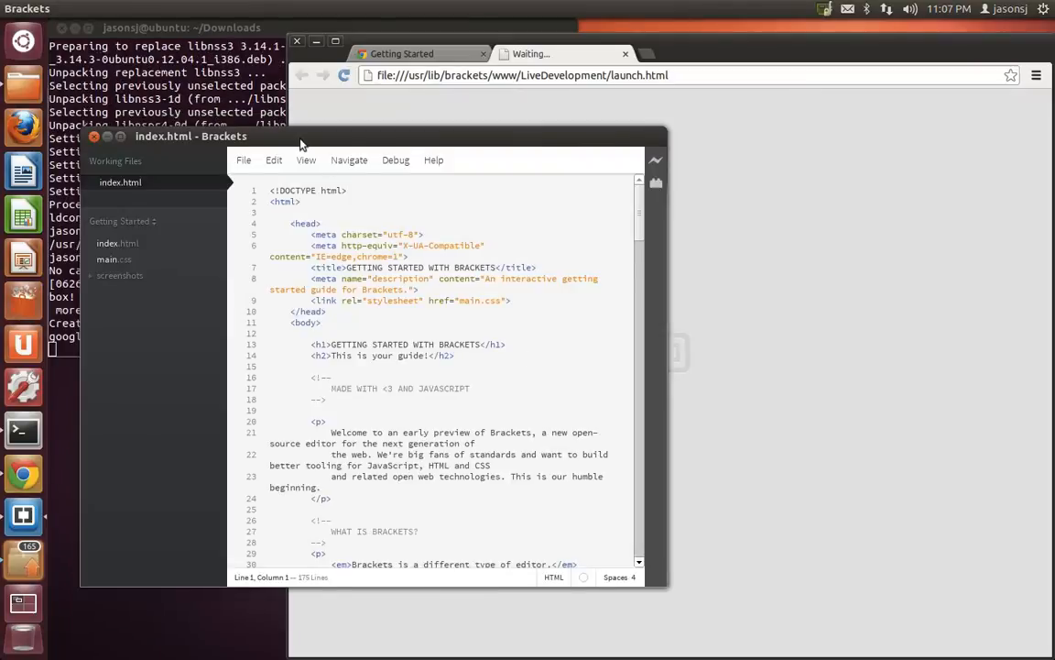
# Bring the Brackets editor window into focus for the Live Preview session.
pyautogui.click(183, 28)
pyautogui.write('background-color: #f00;')
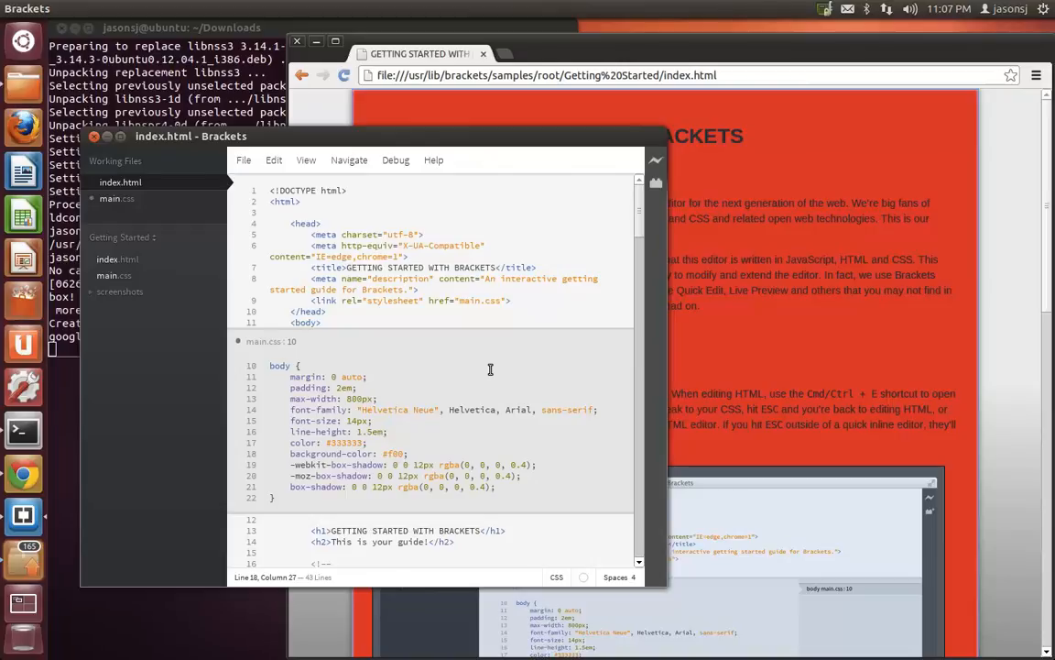
pyautogui.moveTo(630, 98)
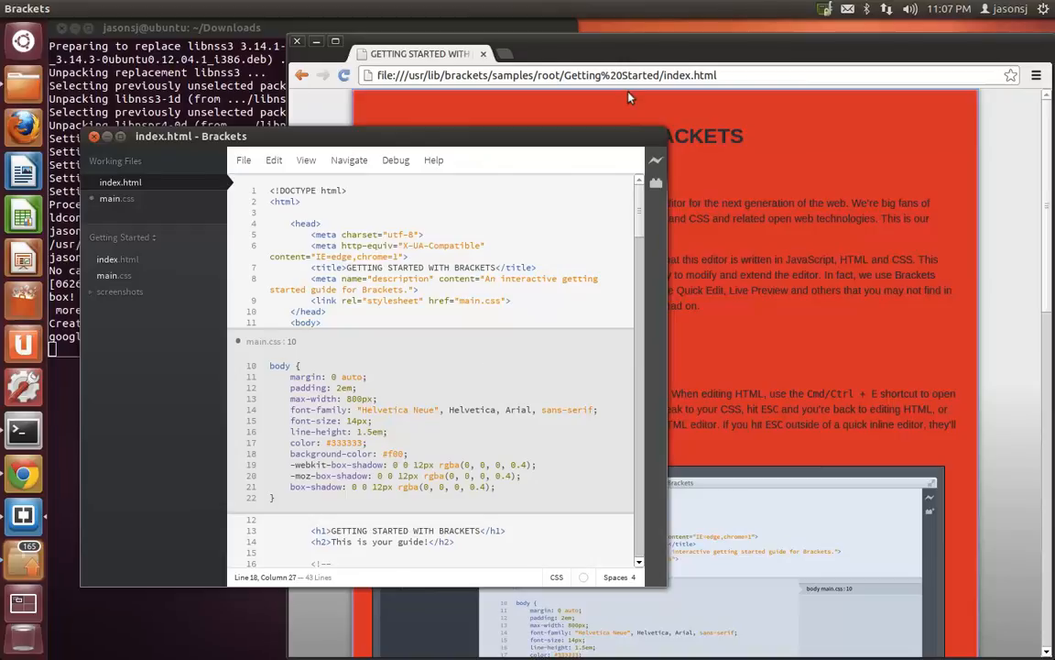